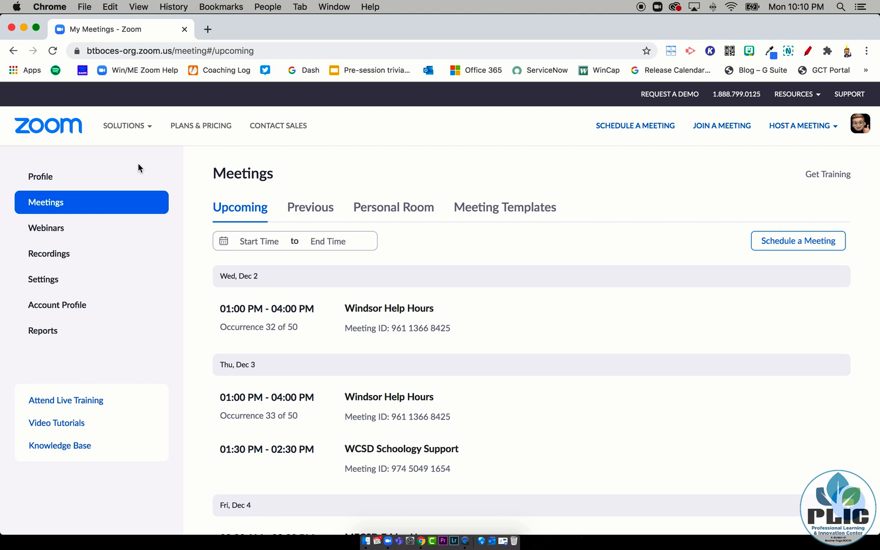
pyautogui.moveTo(442, 184)
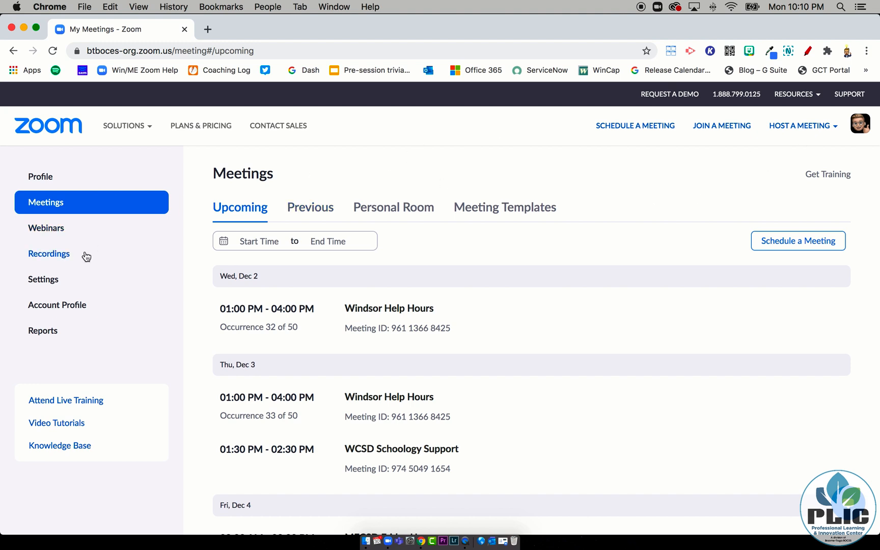
pyautogui.moveTo(49, 253)
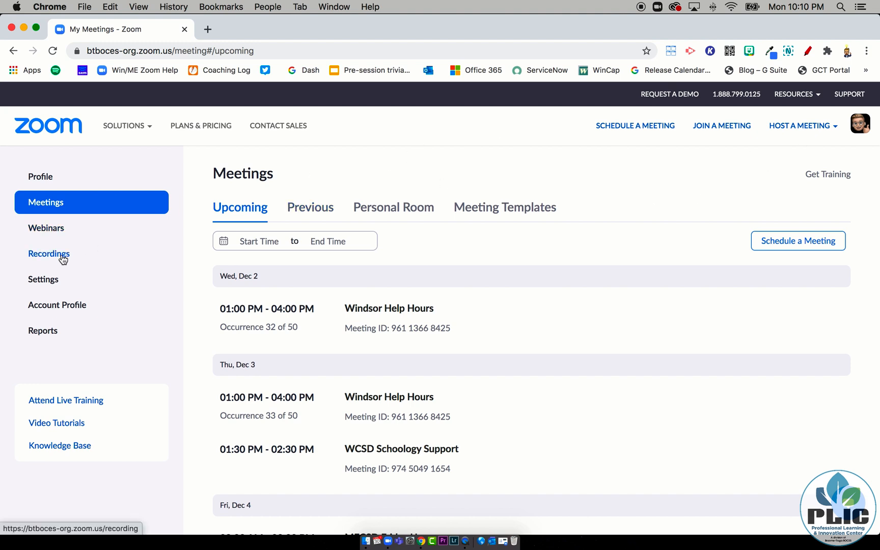
# Step: View the files of the 'Screencastify and EDpuzzle with Rick' cloud recording
pyautogui.click(49, 253)
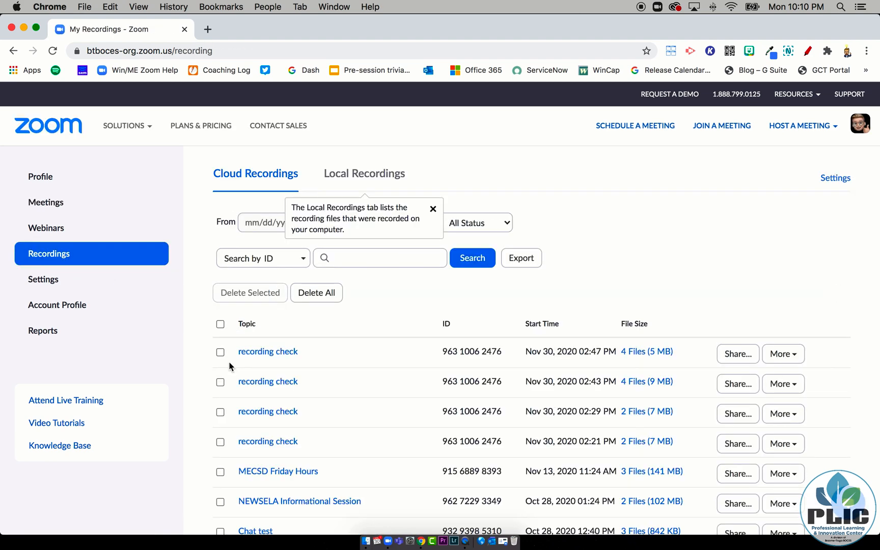
pyautogui.scroll(-3)
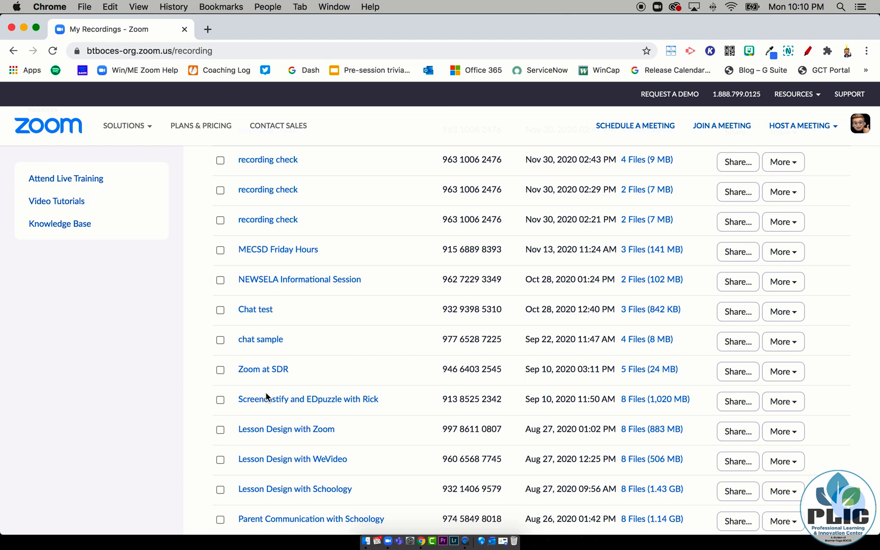
pyautogui.click(309, 399)
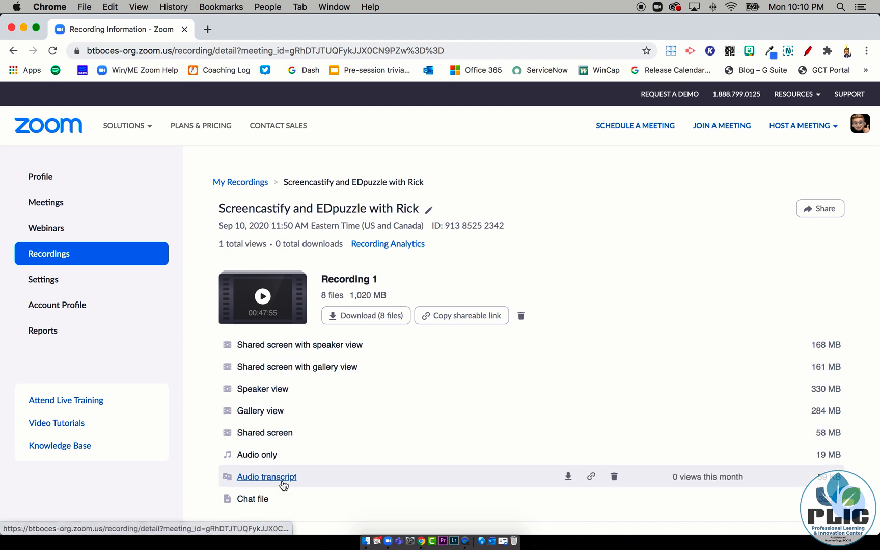
pyautogui.moveTo(265, 432)
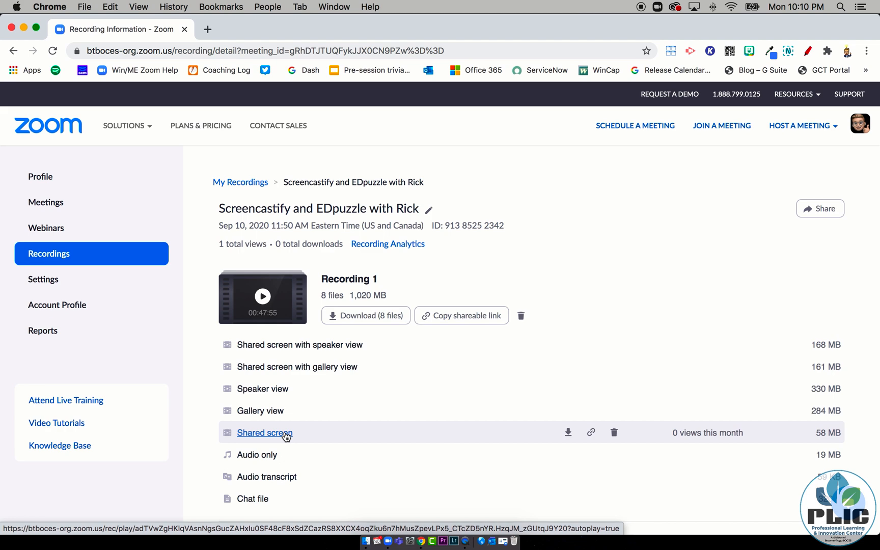
pyautogui.moveTo(76, 249)
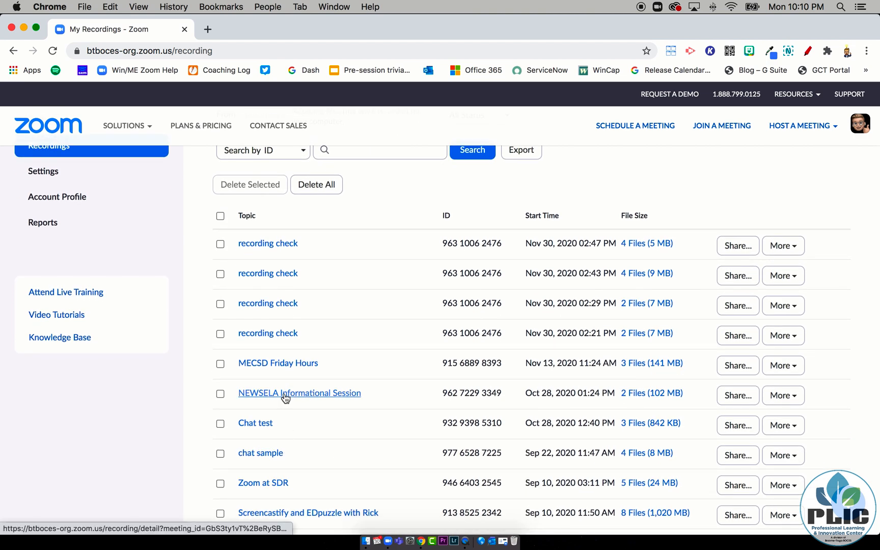
pyautogui.click(299, 393)
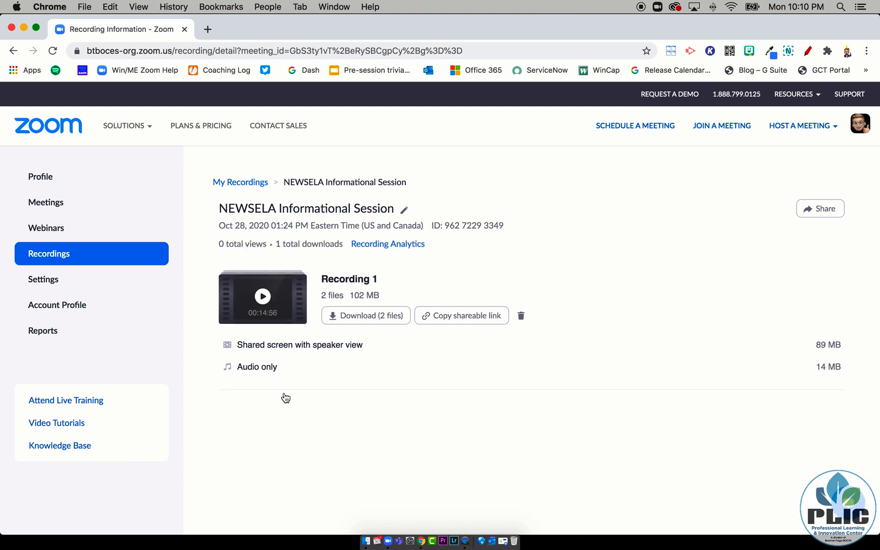
pyautogui.moveTo(92, 278)
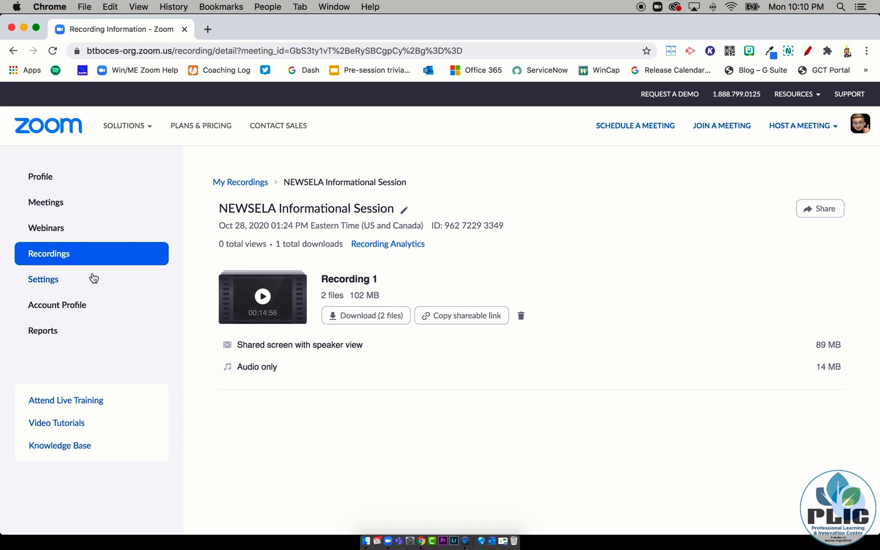
pyautogui.click(240, 182)
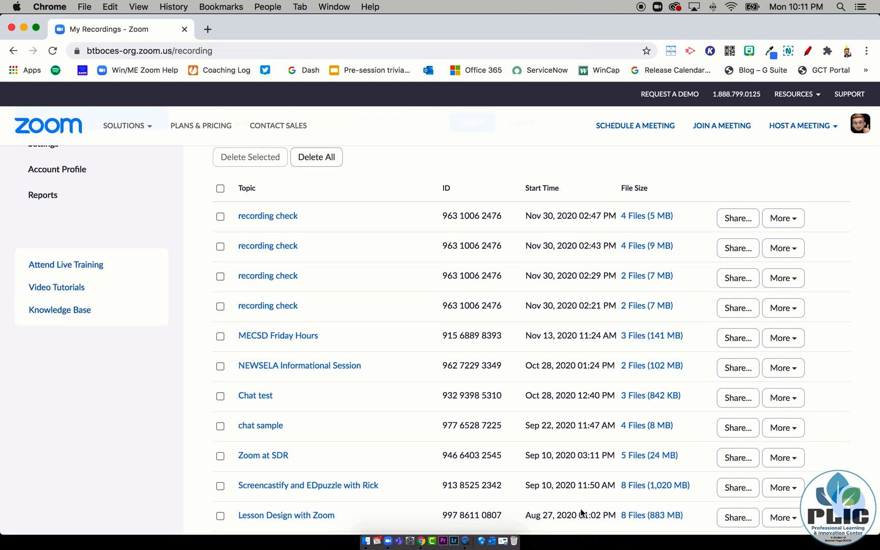
pyautogui.moveTo(648, 455)
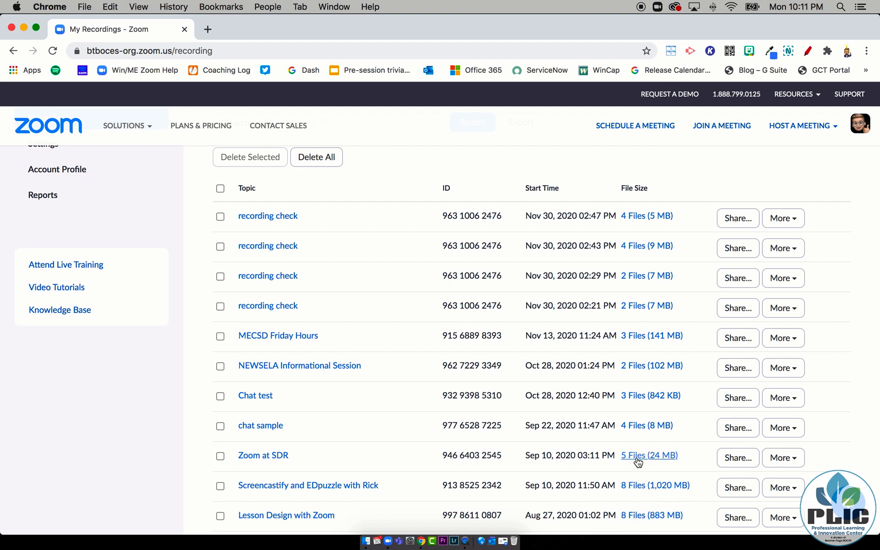
pyautogui.moveTo(631, 353)
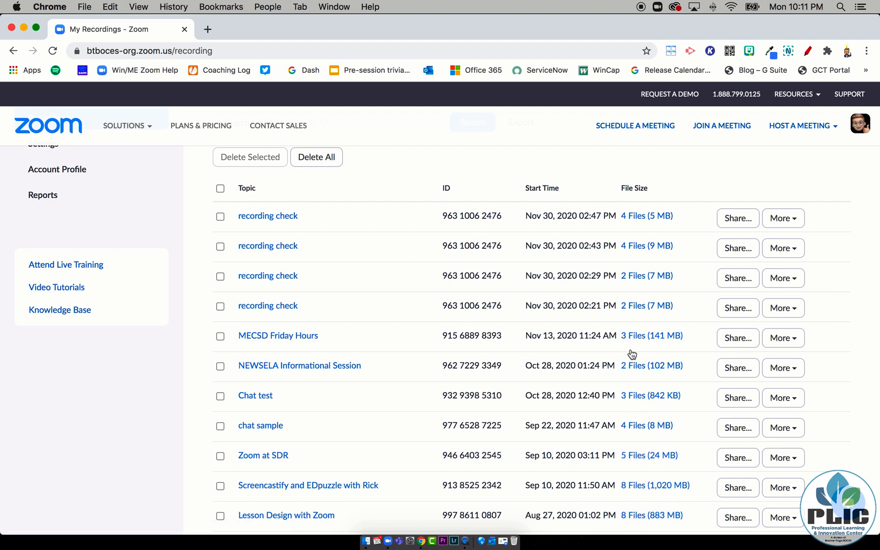
pyautogui.moveTo(376, 265)
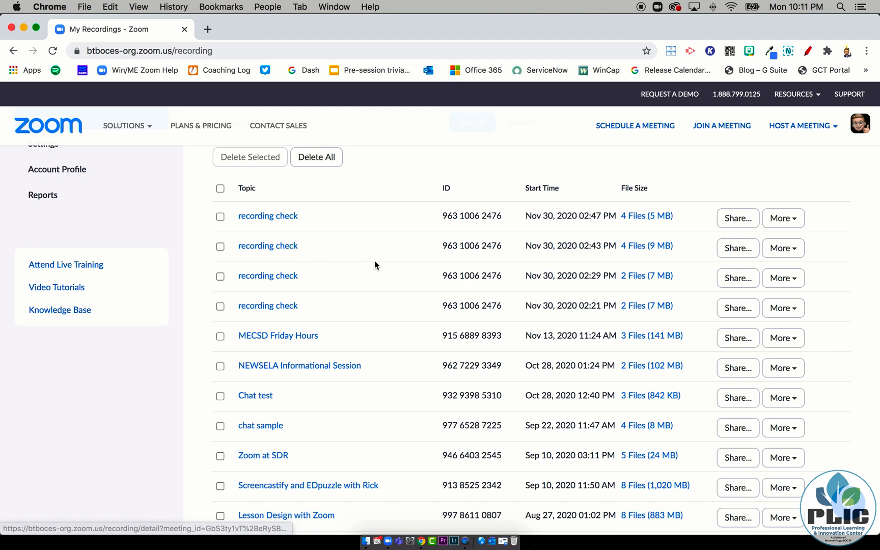
pyautogui.scroll(3)
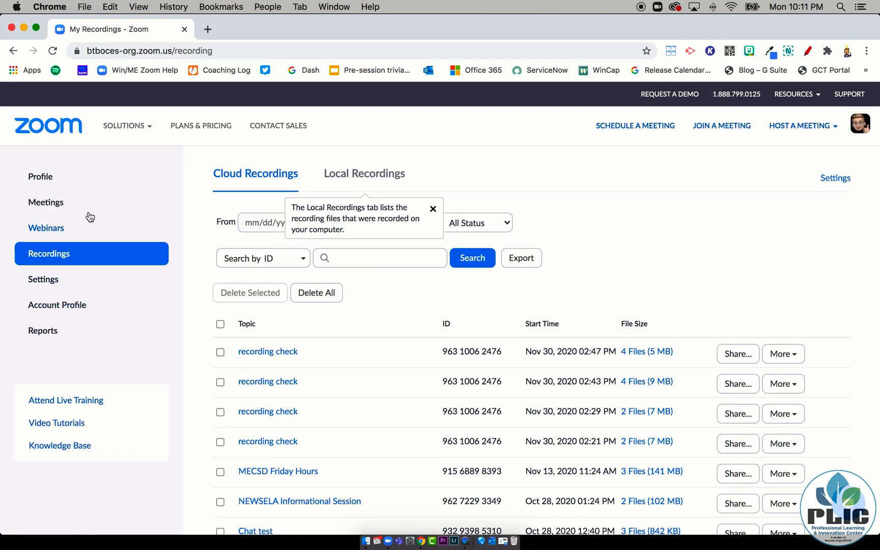
# Step: Bring up the Recording section of the account settings
pyautogui.click(43, 279)
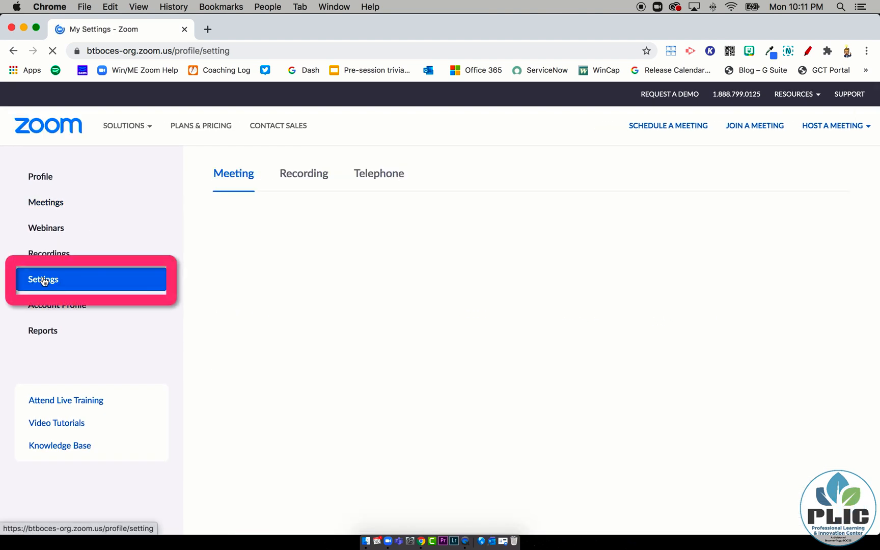
pyautogui.click(43, 279)
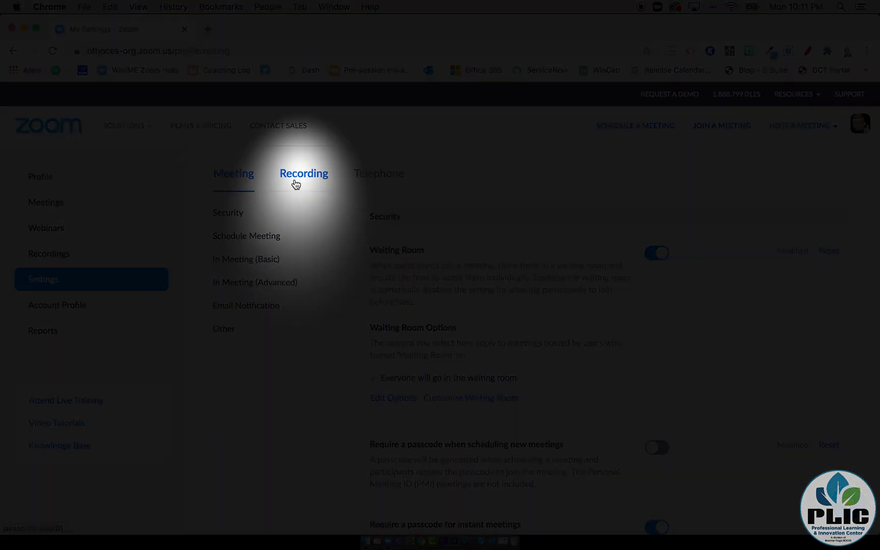
pyautogui.click(303, 173)
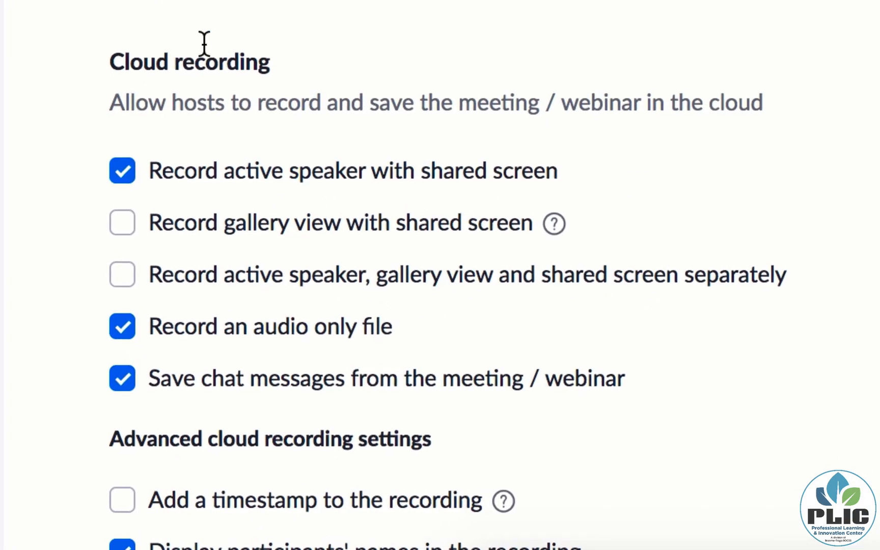
pyautogui.moveTo(216, 151)
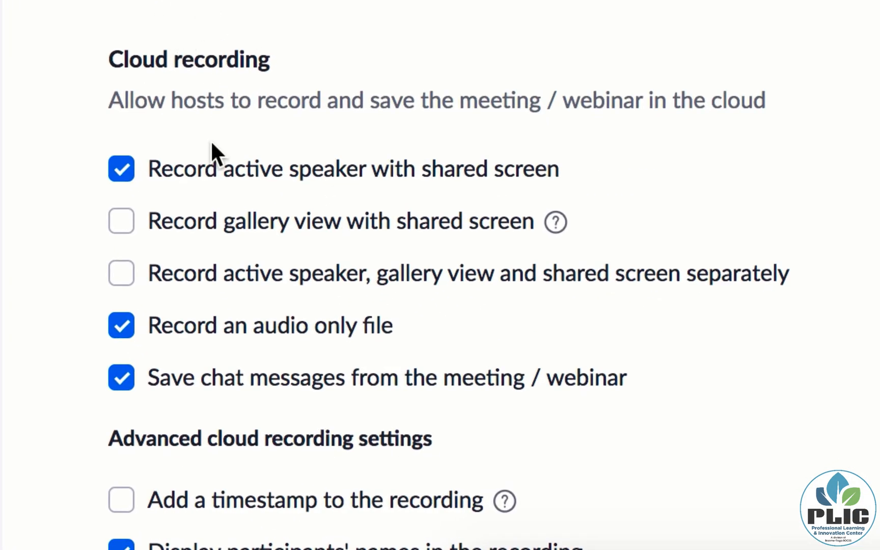
pyautogui.moveTo(317, 320)
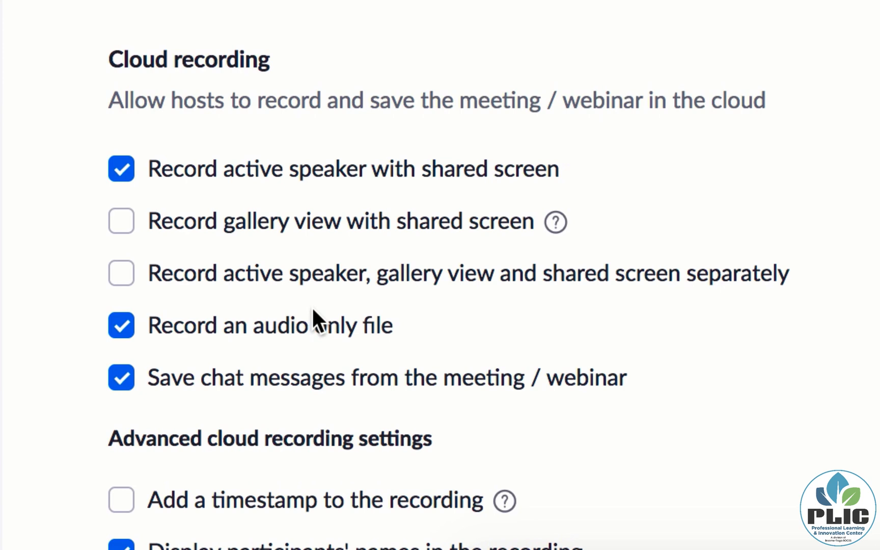
pyautogui.moveTo(425, 312)
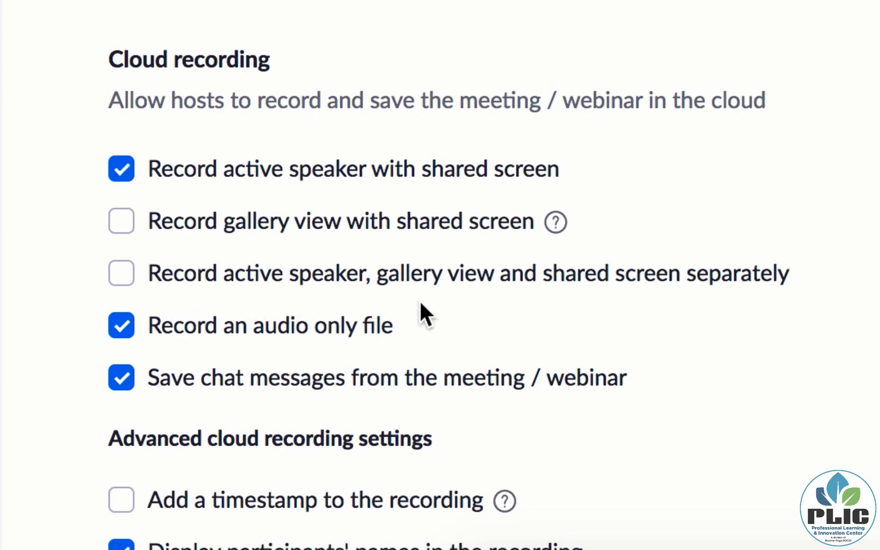
pyautogui.moveTo(656, 303)
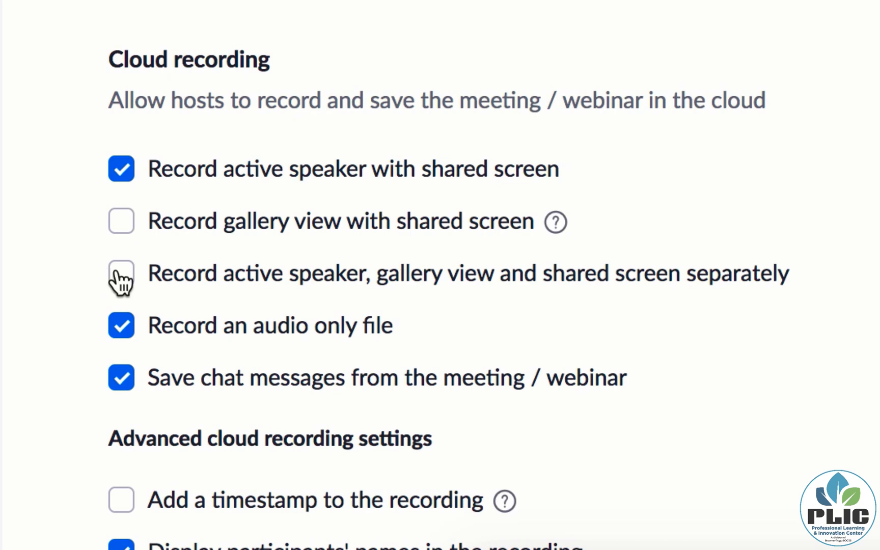
# Step: Enable separate recording of active speaker, gallery view and shared screen, adjusting the Active speaker and Shared screen boxes
pyautogui.click(120, 273)
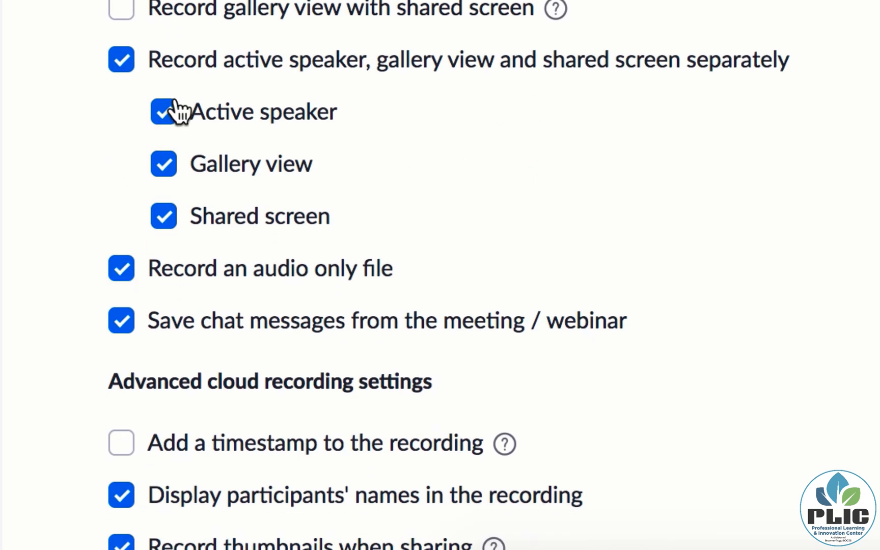
pyautogui.click(163, 111)
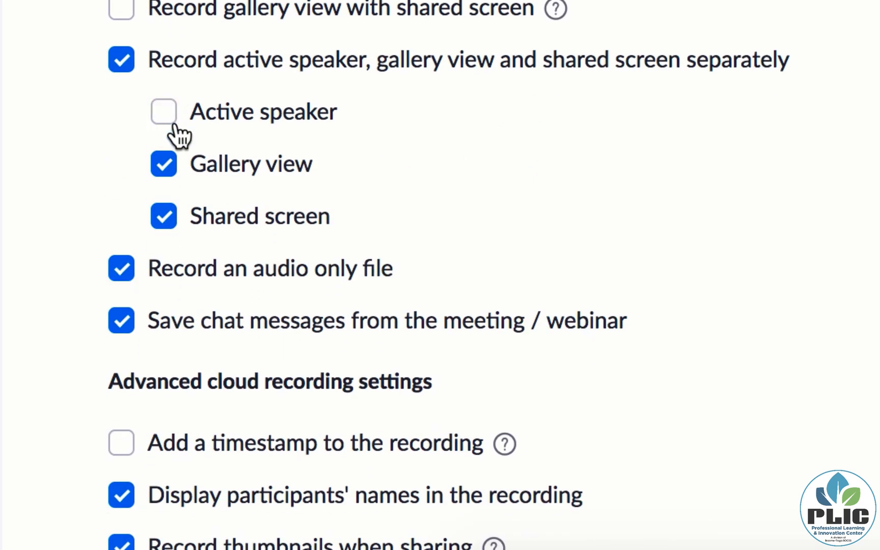
pyautogui.click(163, 164)
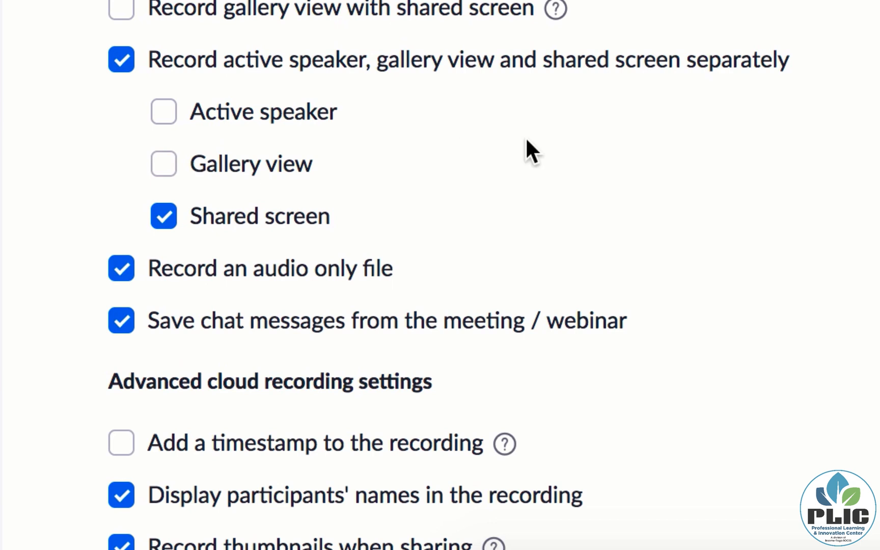
pyautogui.moveTo(292, 230)
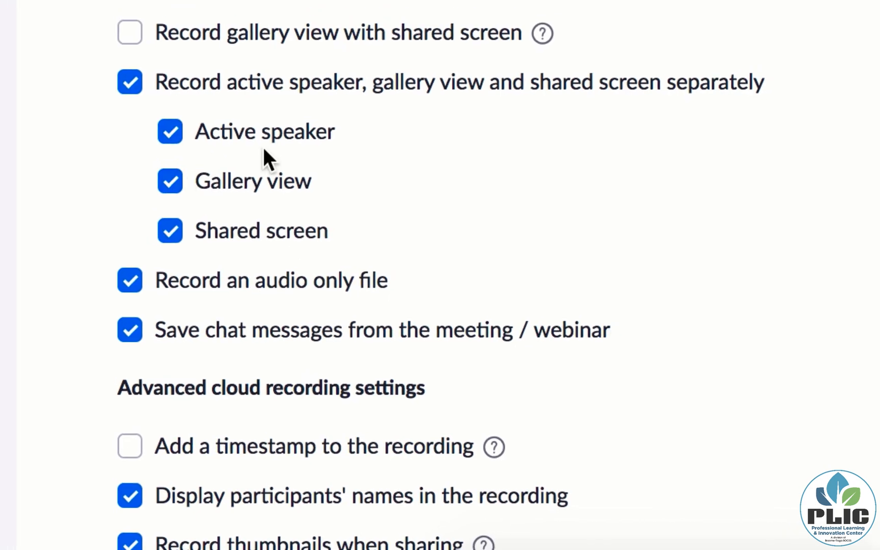
# Step: Save the changed recording settings and return to the cloud recordings list
pyautogui.scroll(-3)
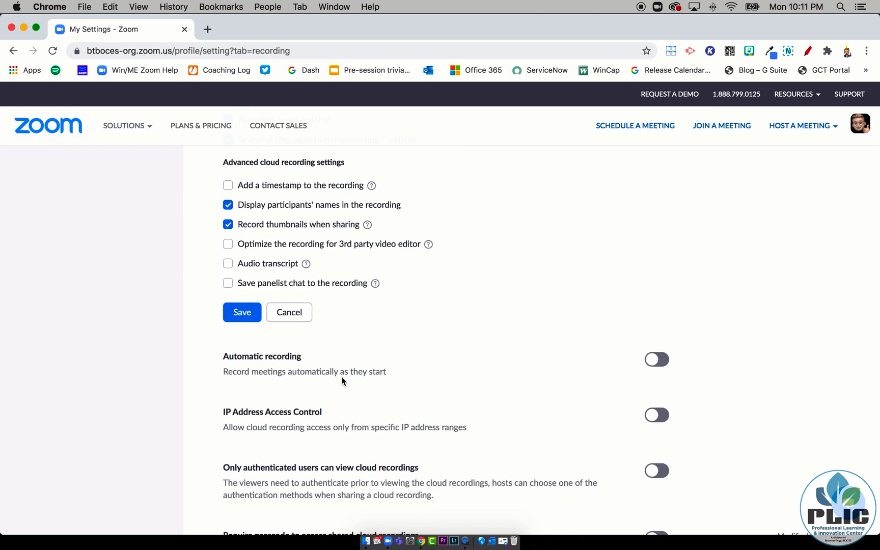
pyautogui.scroll(3)
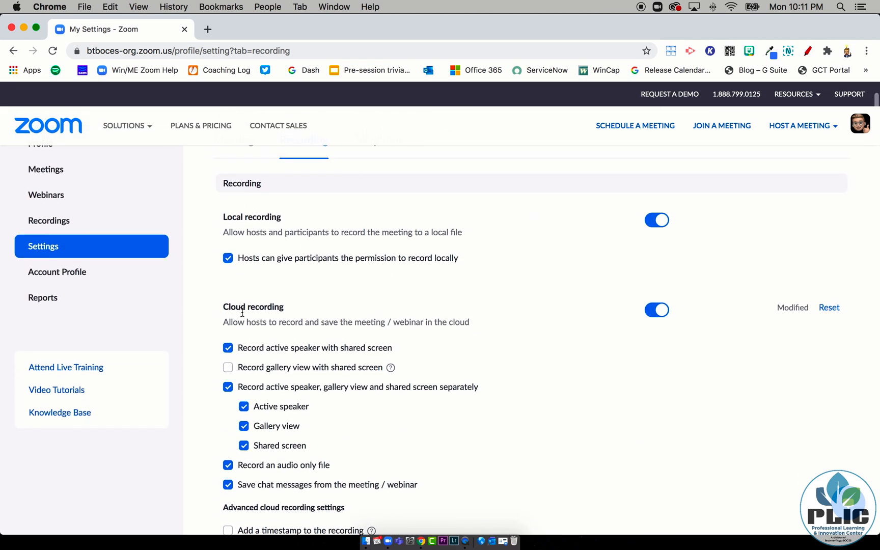
pyautogui.scroll(-3)
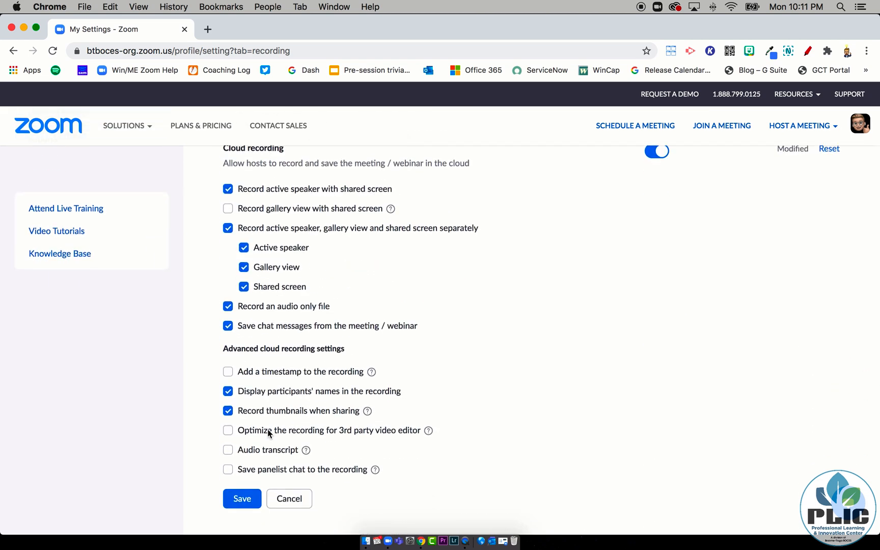
pyautogui.click(241, 497)
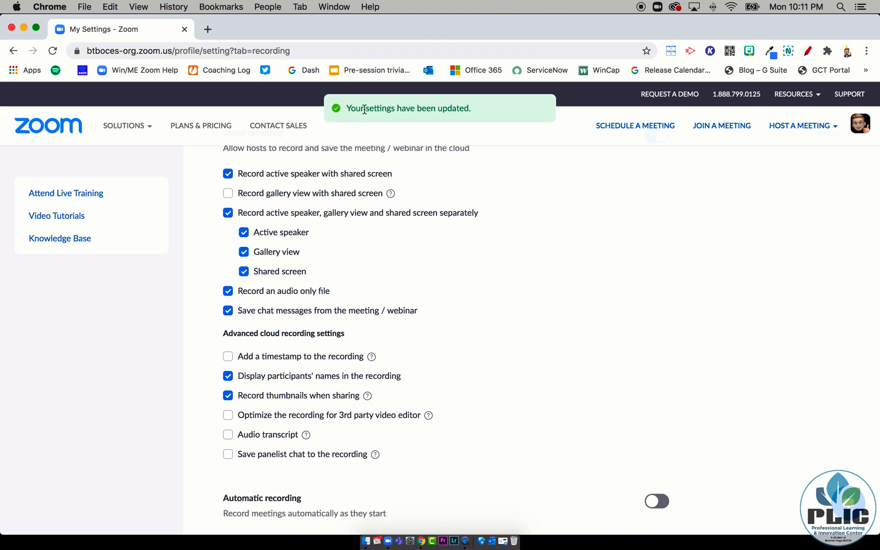
pyautogui.moveTo(463, 120)
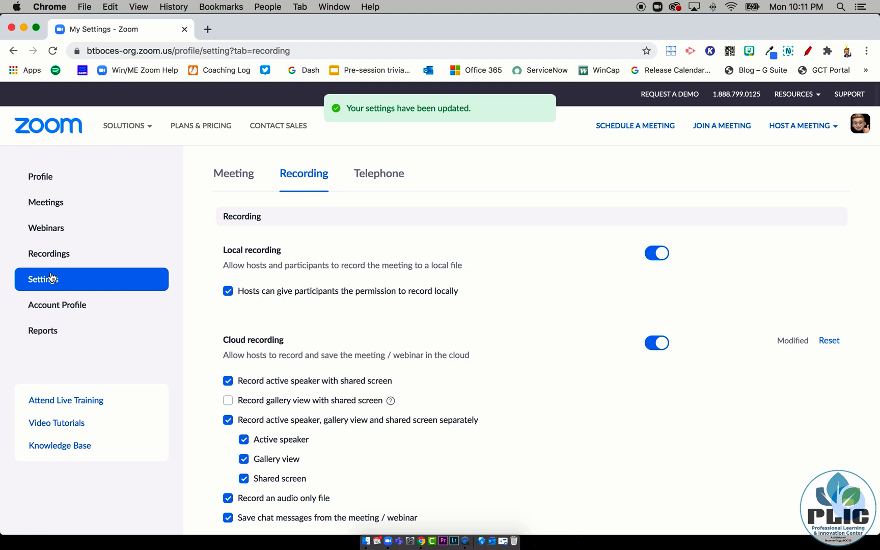
pyautogui.click(49, 254)
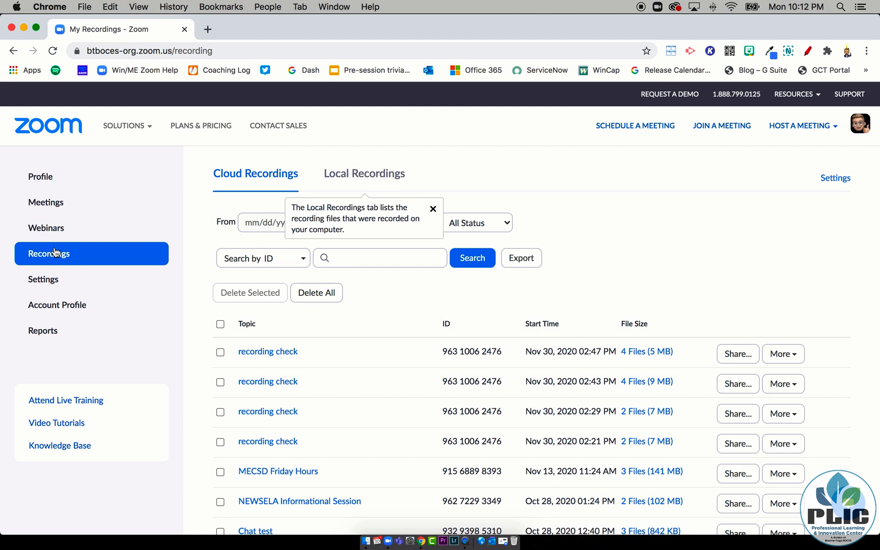
pyautogui.moveTo(650, 446)
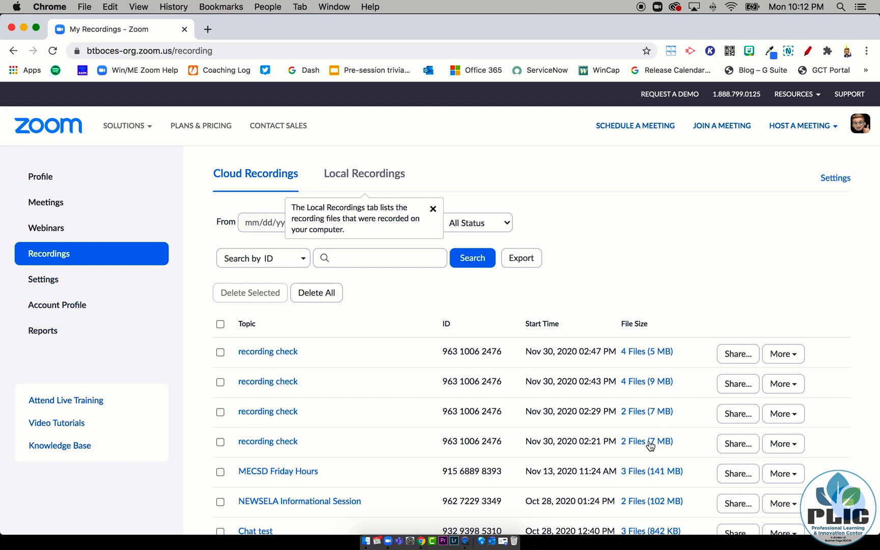
pyautogui.moveTo(268, 382)
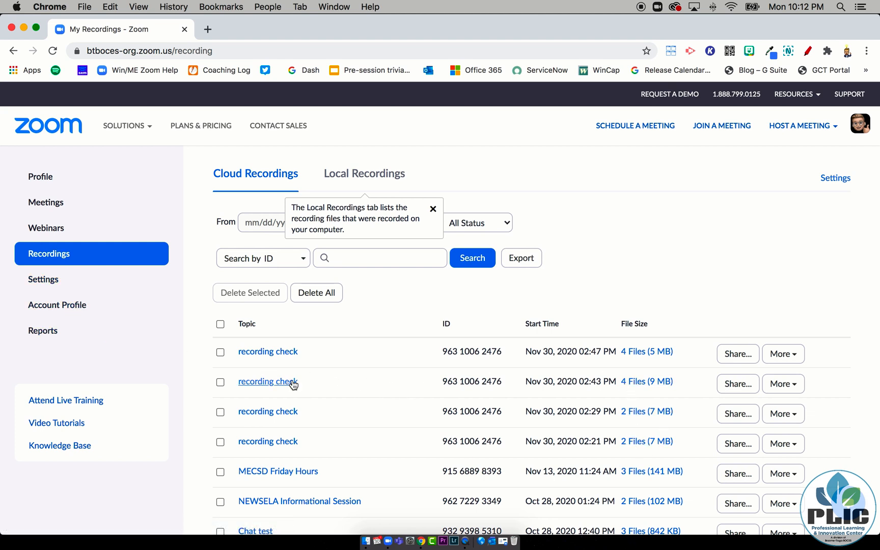
pyautogui.click(268, 381)
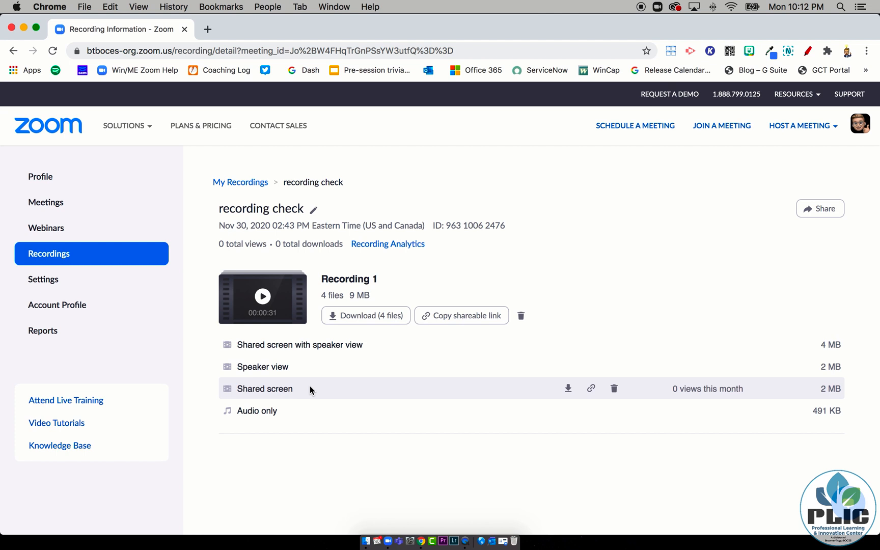
pyautogui.moveTo(265, 387)
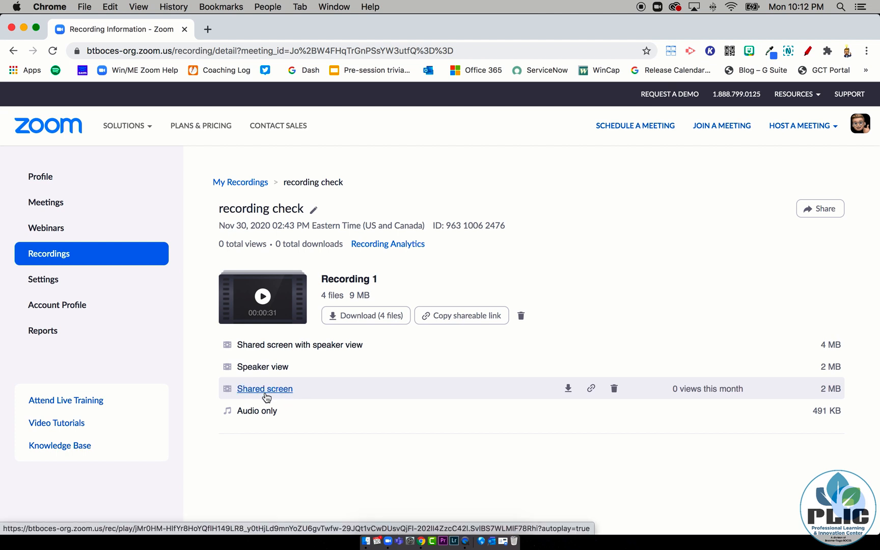
pyautogui.moveTo(128, 289)
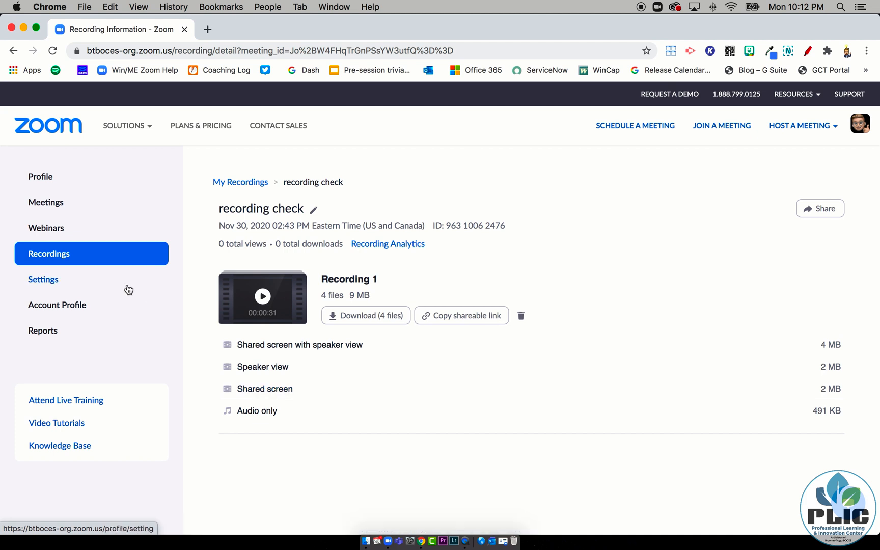
pyautogui.click(48, 253)
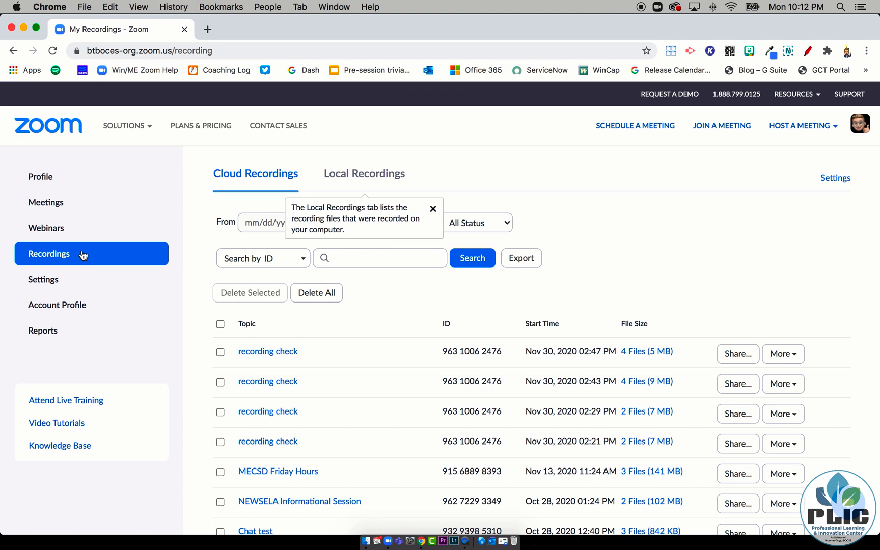
pyautogui.moveTo(57, 304)
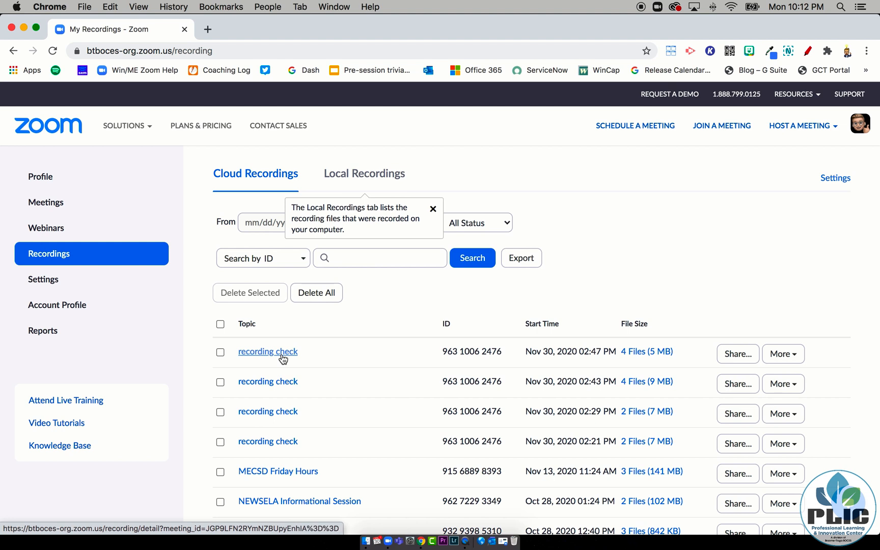
pyautogui.moveTo(781, 353)
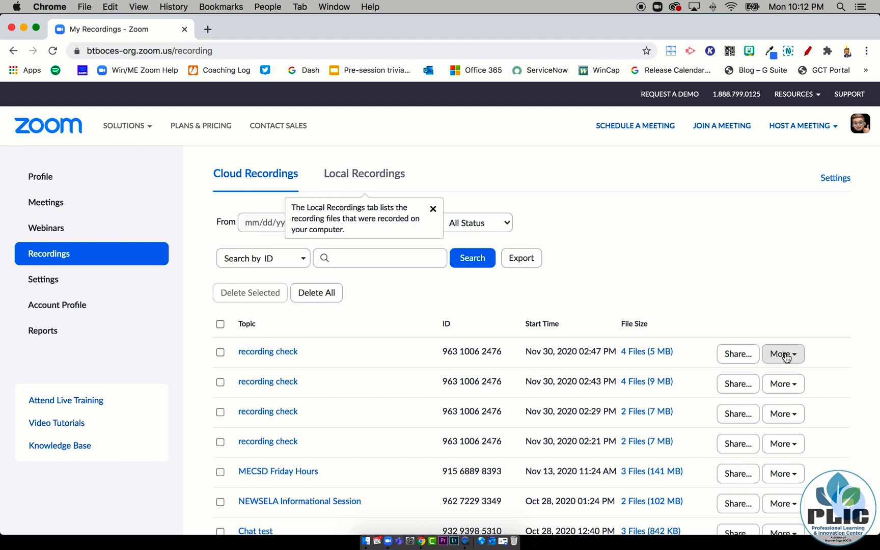
# Step: Tick the newest 'recording check' entries, then head to account Settings
pyautogui.click(782, 353)
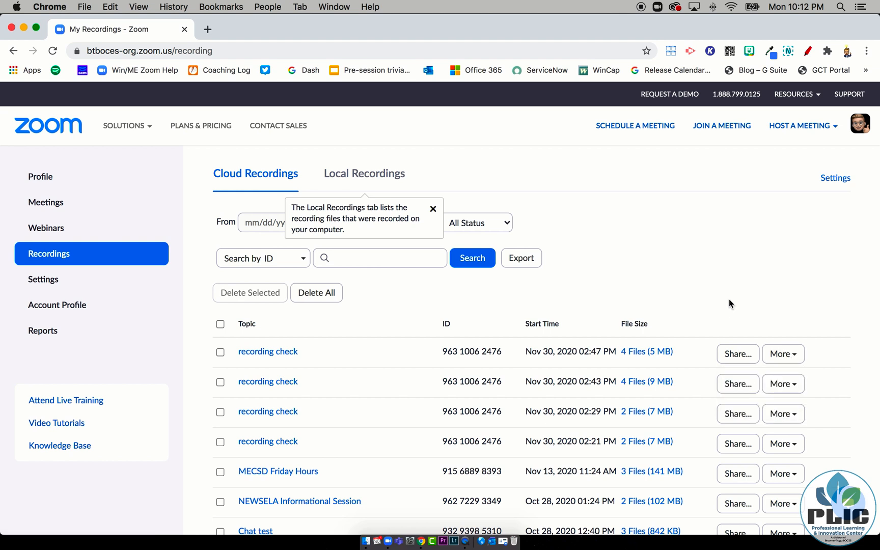
pyautogui.click(220, 351)
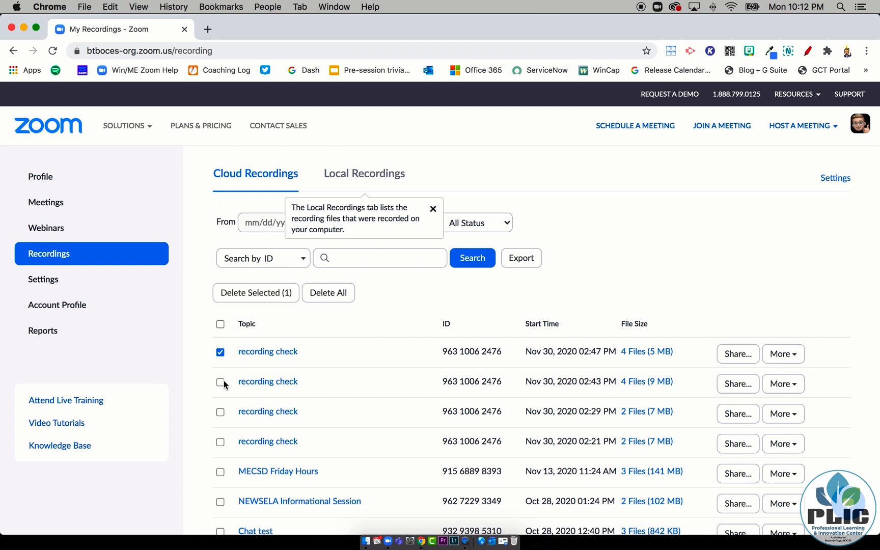
pyautogui.click(219, 382)
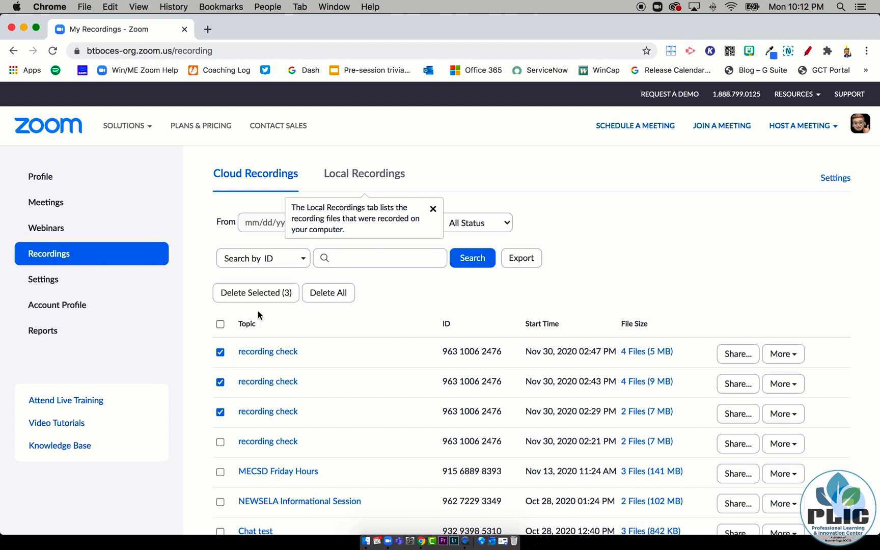
pyautogui.moveTo(596, 282)
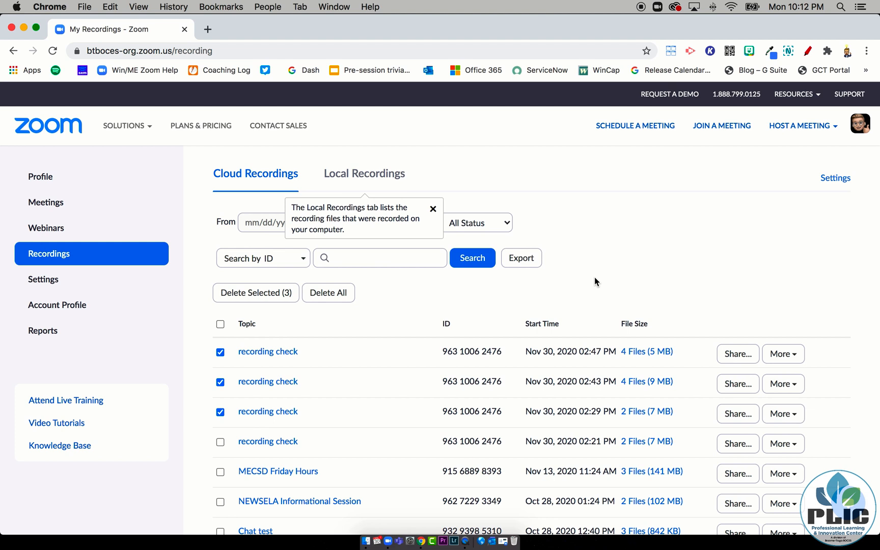
pyautogui.click(43, 279)
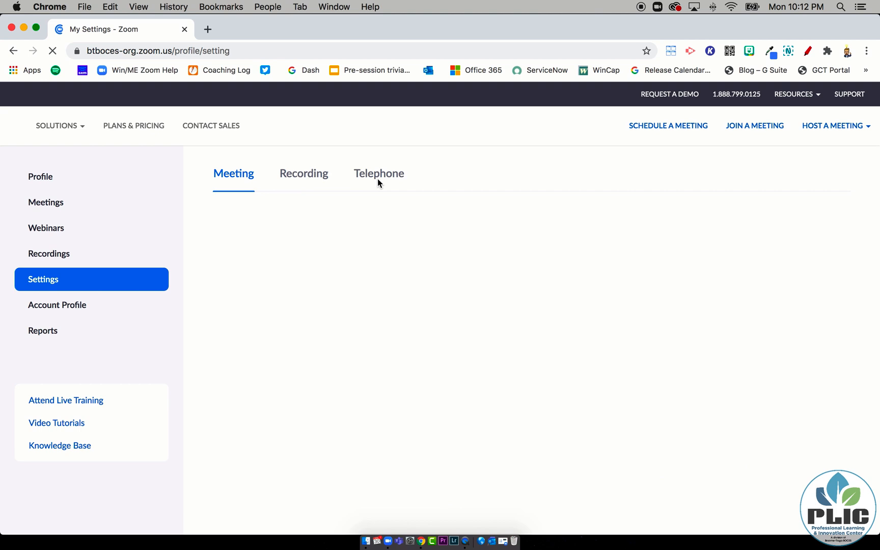
# Step: Show the Recording section to confirm the separate-recording options remain enabled
pyautogui.click(304, 173)
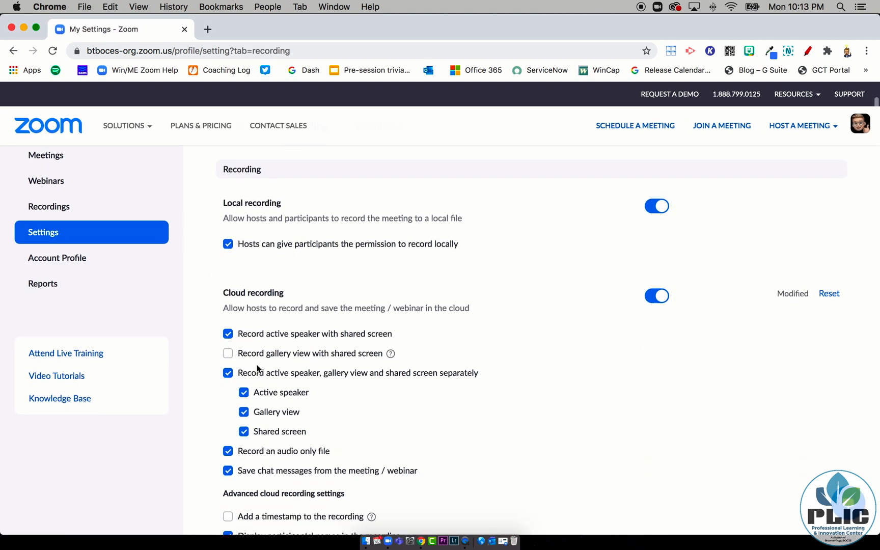
pyautogui.moveTo(426, 384)
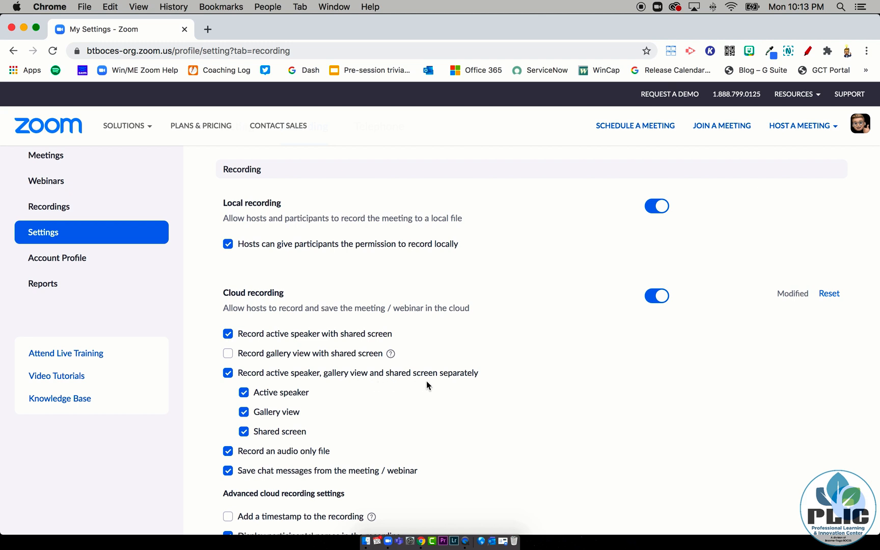
pyautogui.moveTo(458, 380)
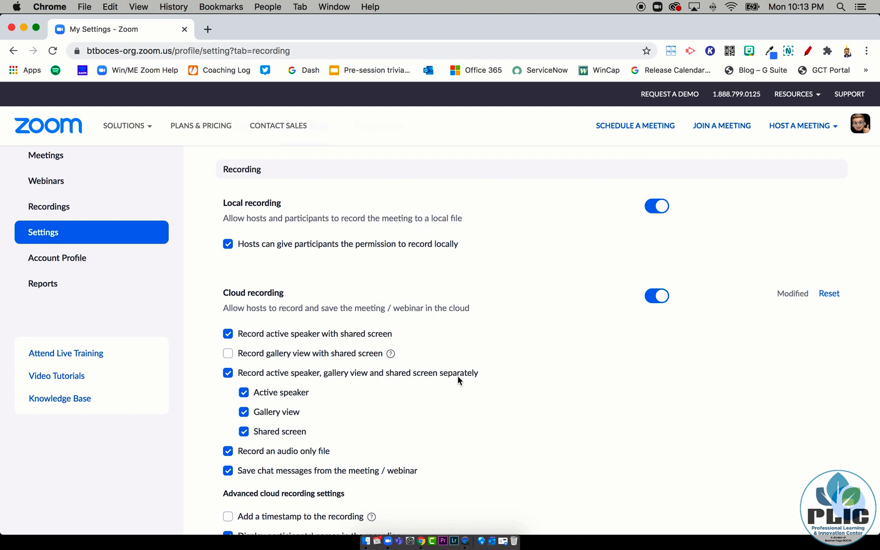